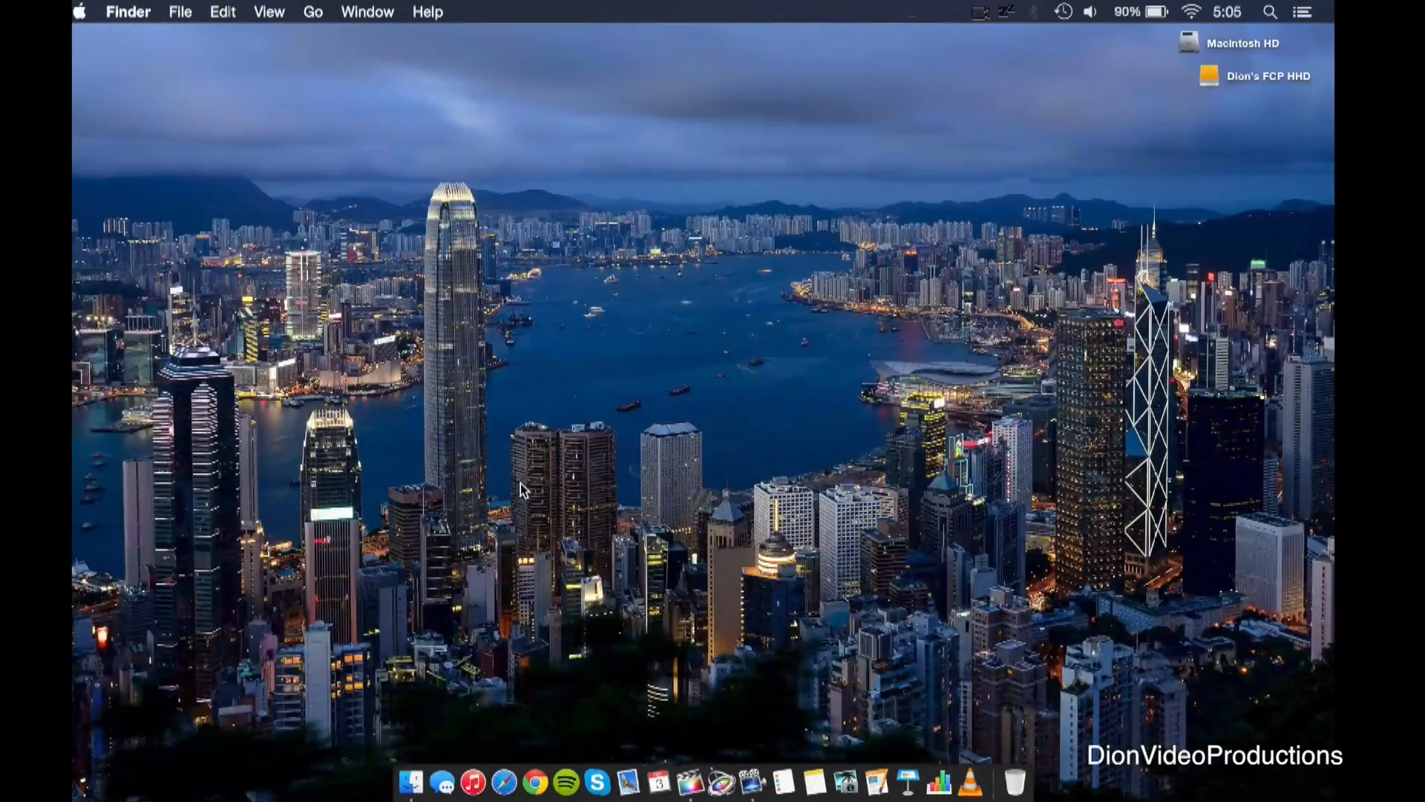
Launch System Preferences via Spotlight and open the Displays pane for the built-in Retina display.
text(system Preferences)
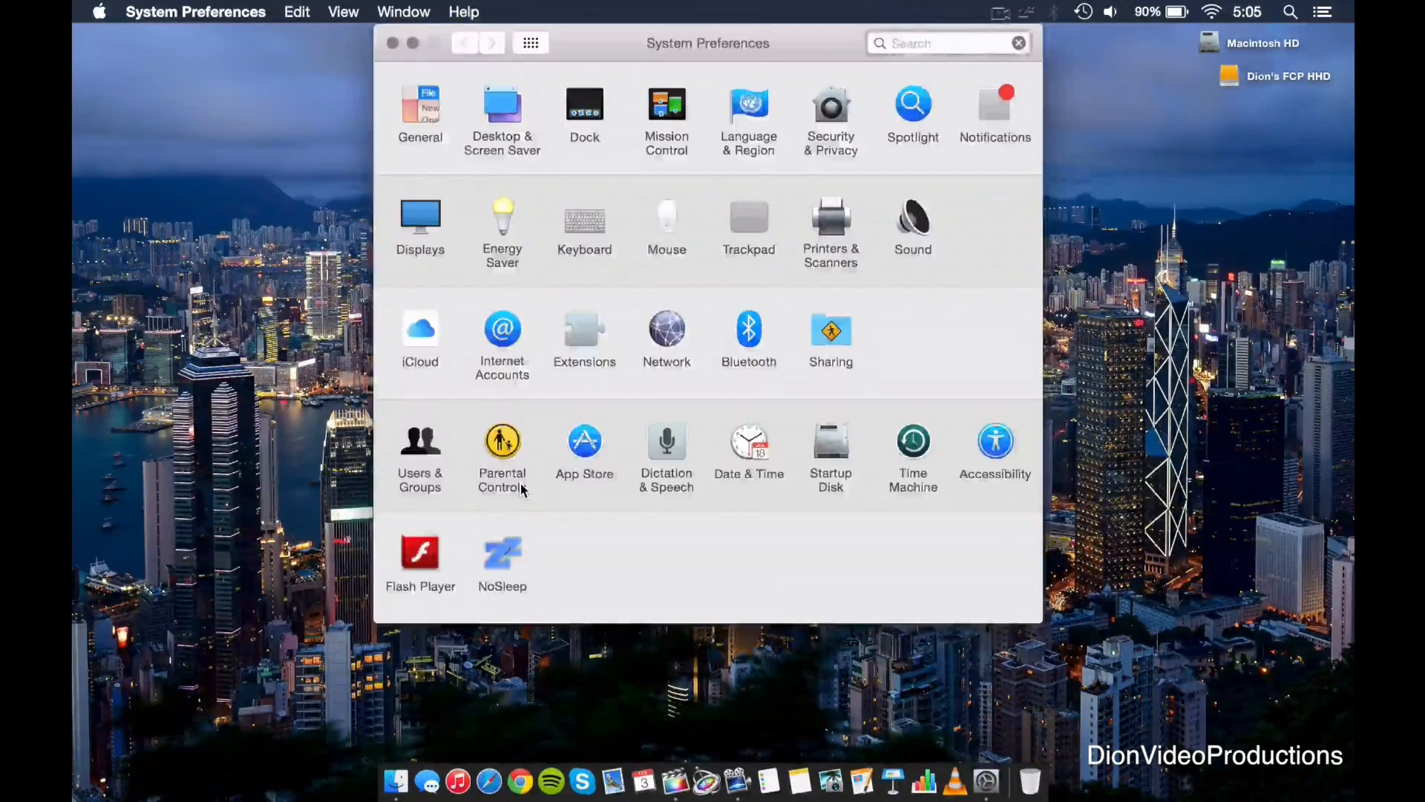
click(421, 218)
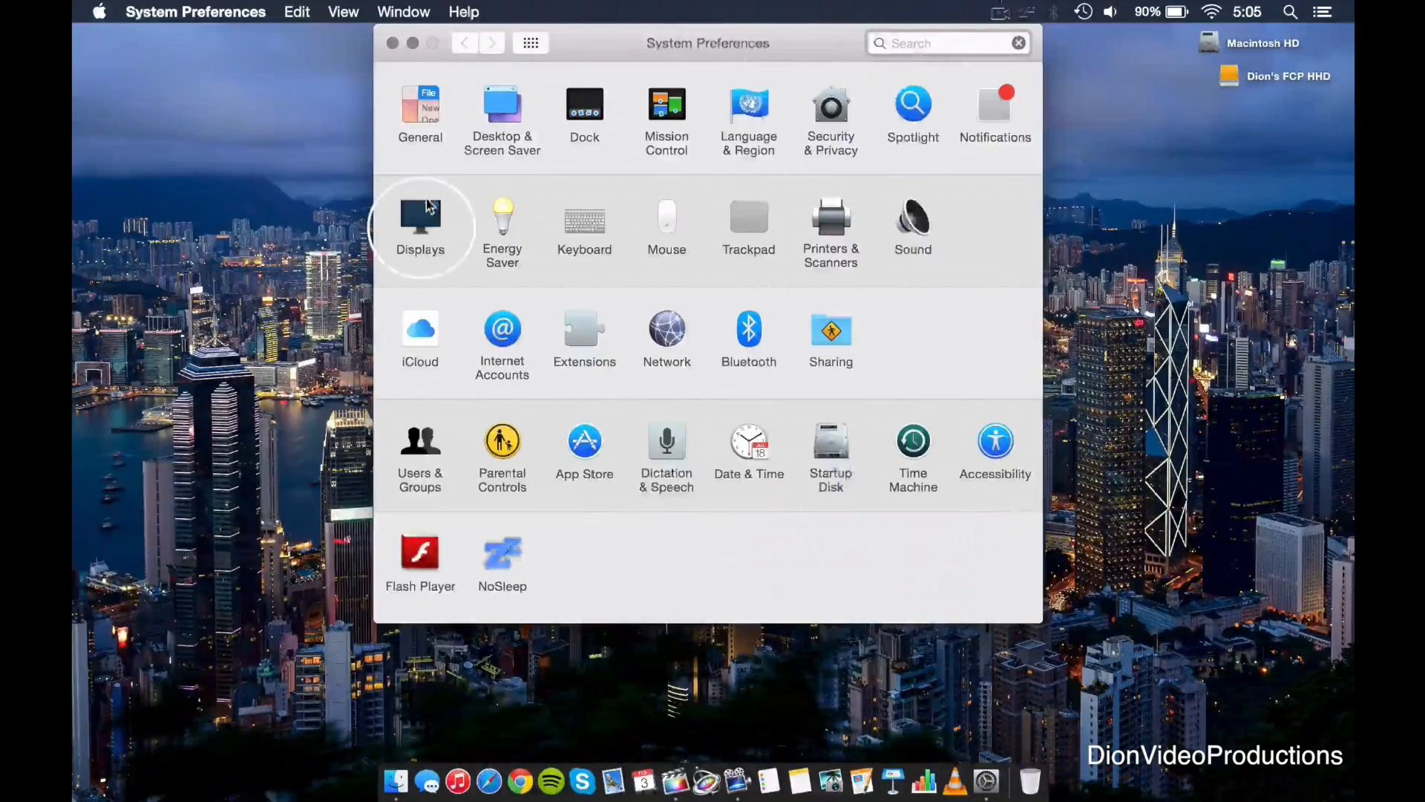
click(420, 215)
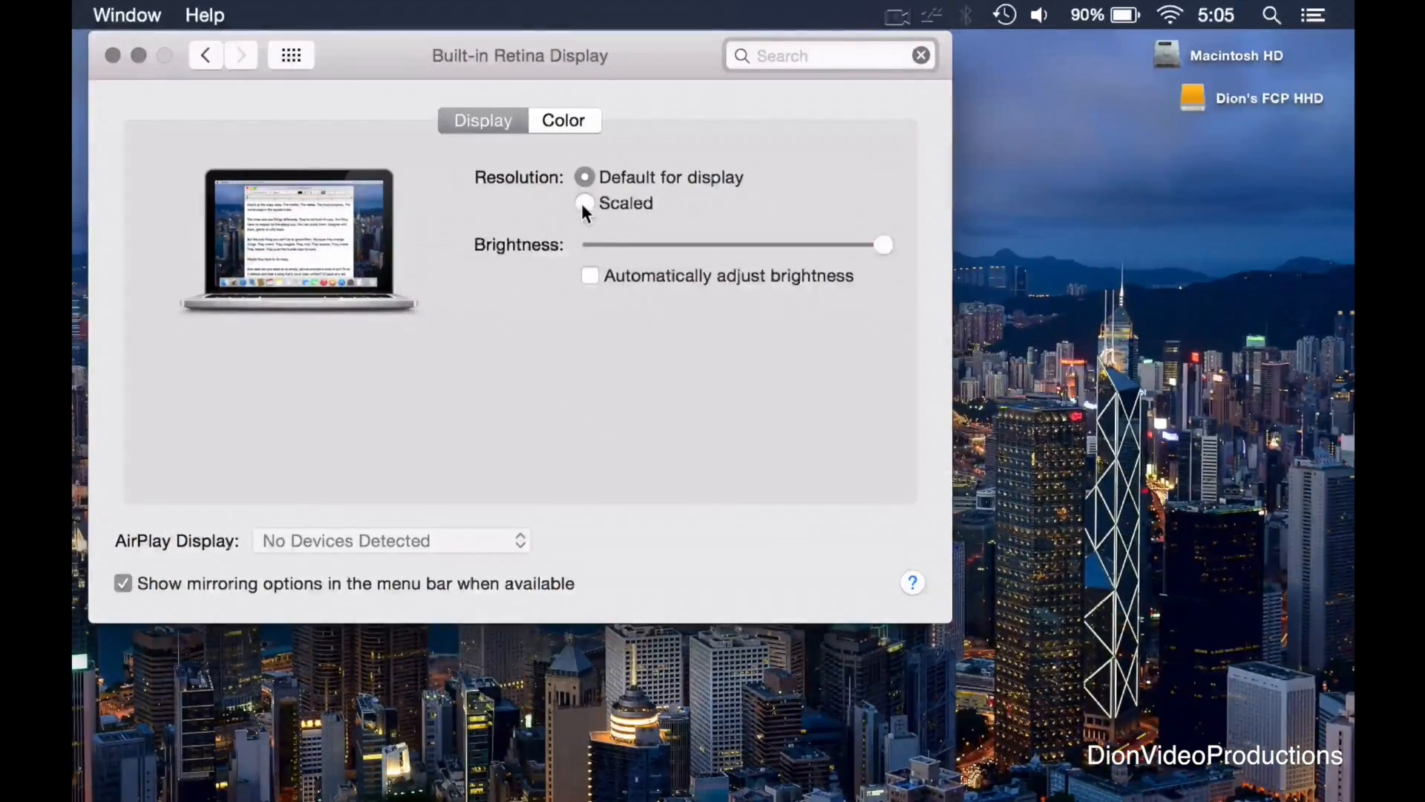
Set the Retina display resolution to Scaled with the More Space option (1680 x 1050).
click(585, 203)
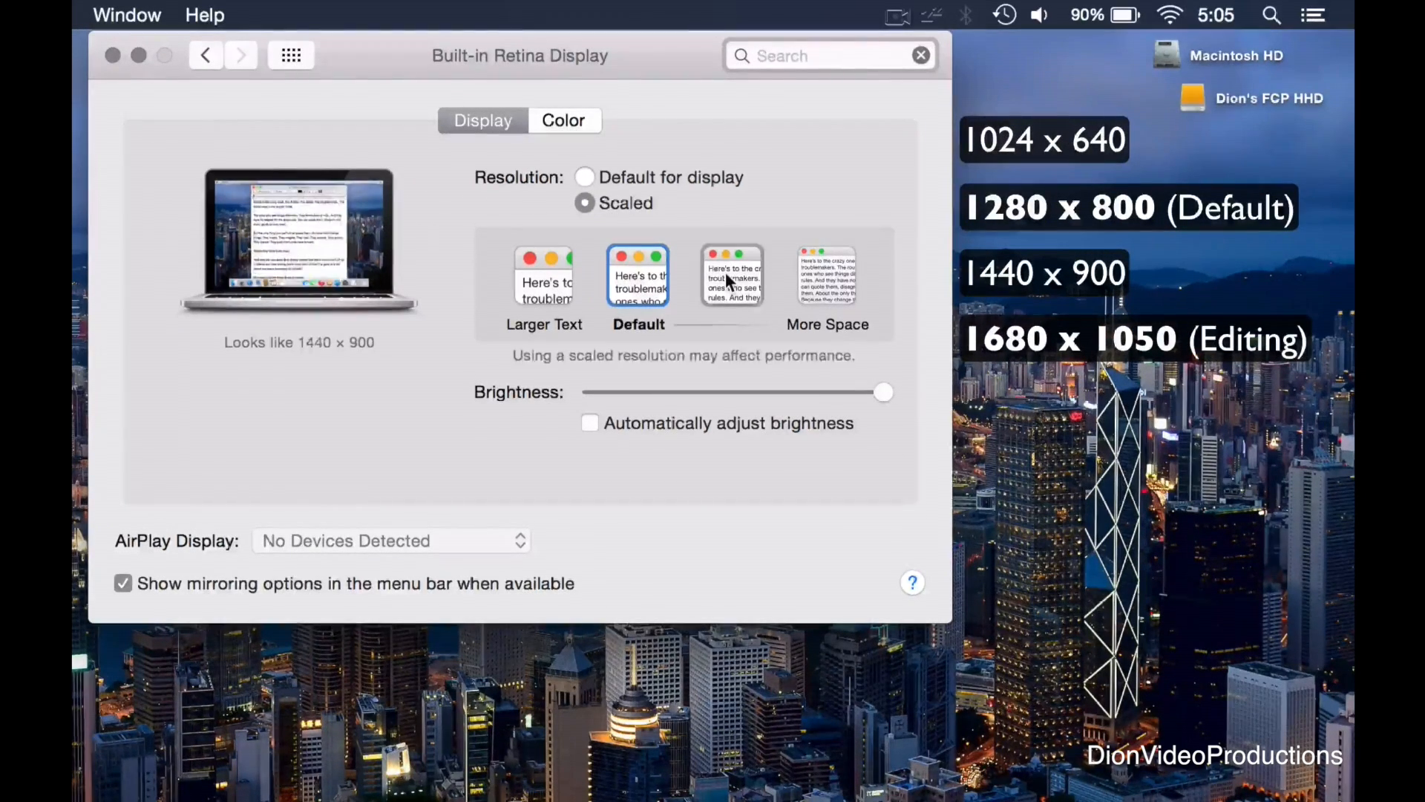
click(826, 274)
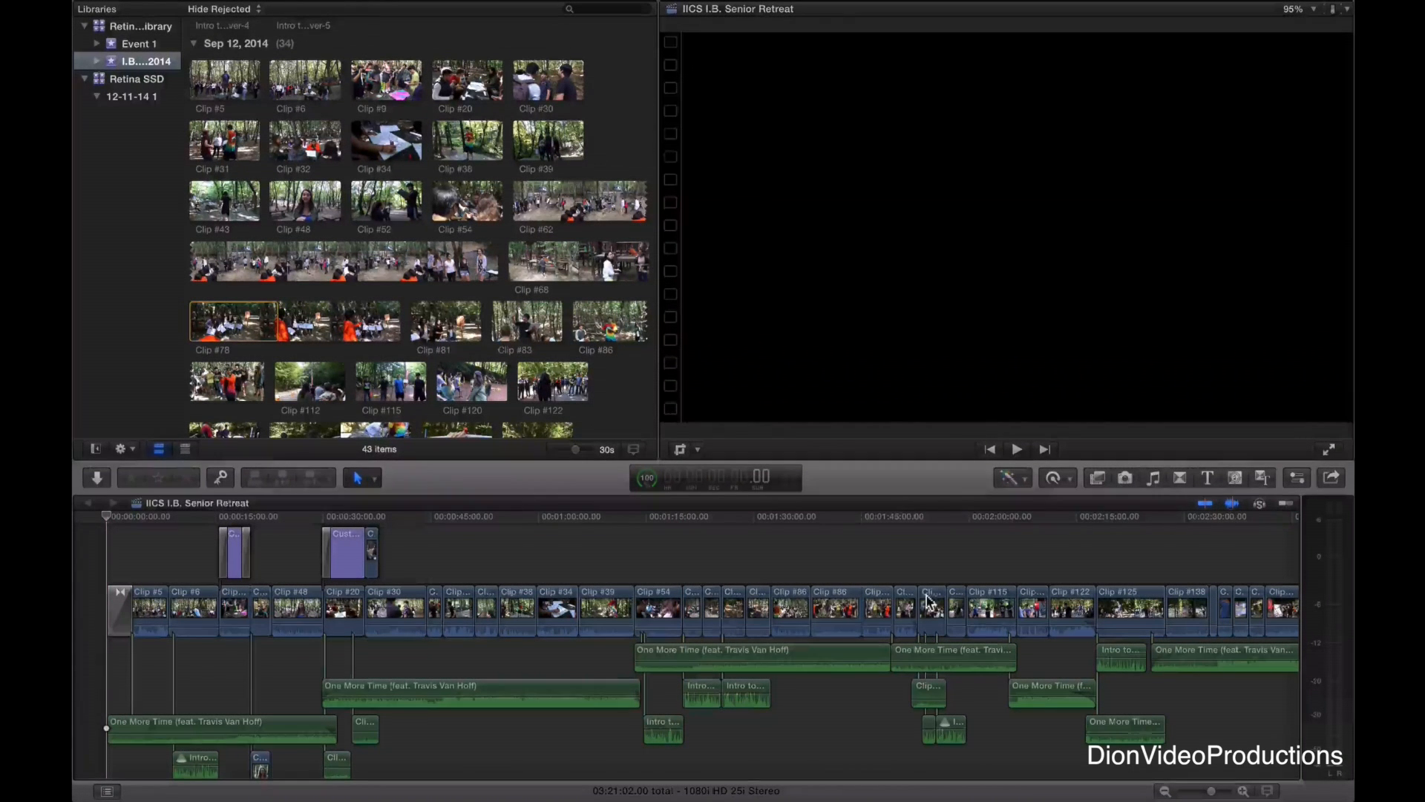
mouse_move(888, 616)
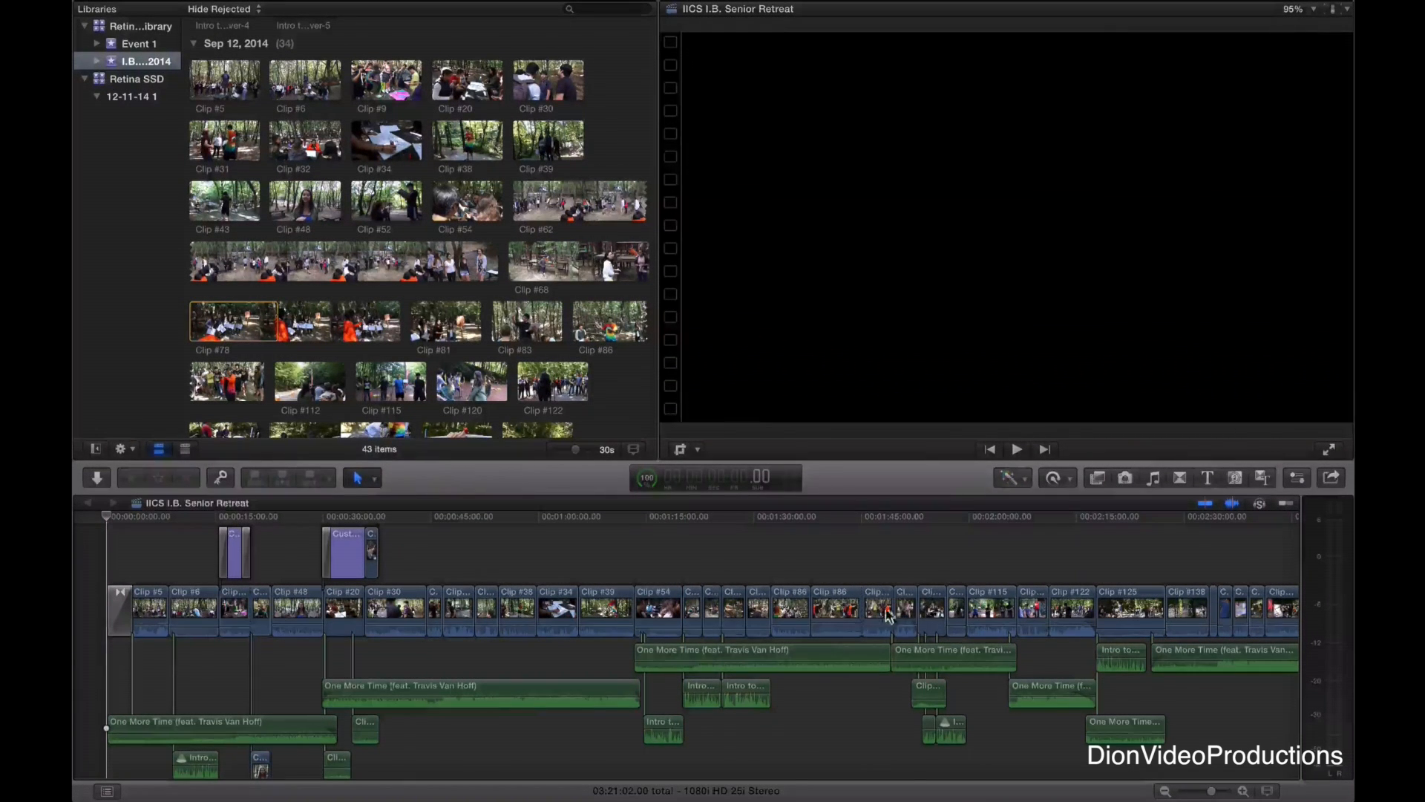